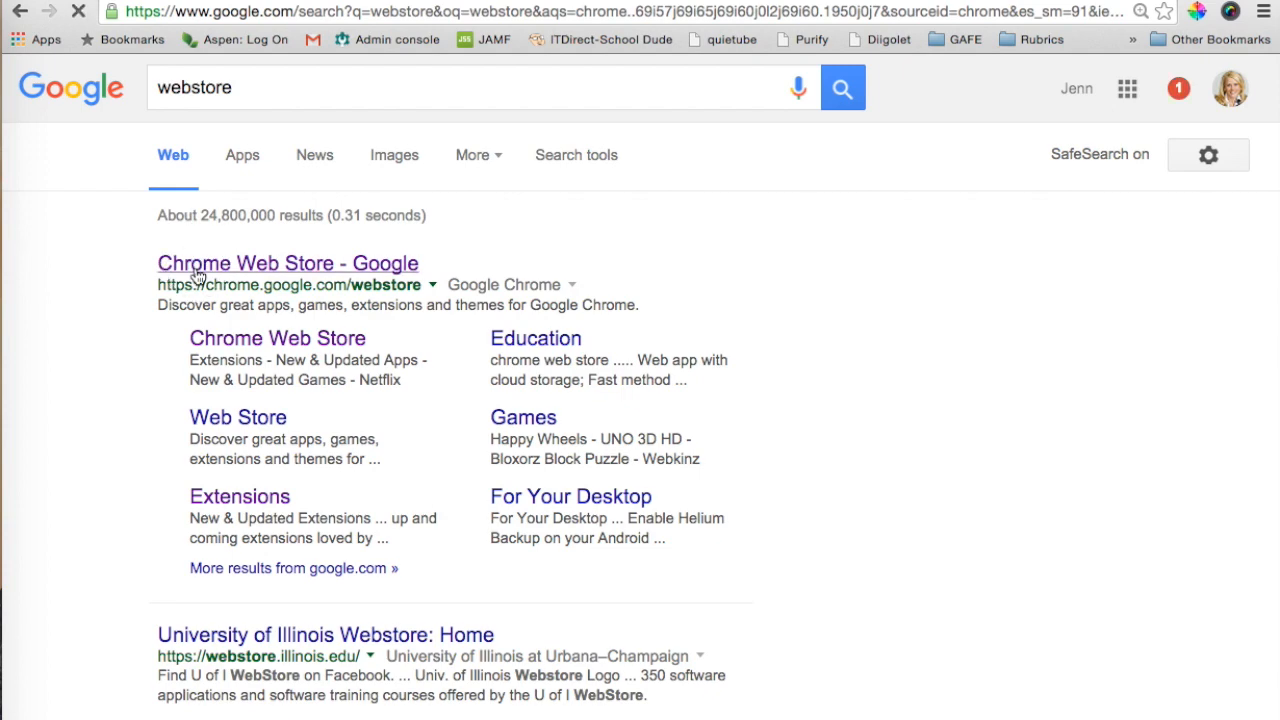
Search the Chrome Web Store for 'share to classroom' and reach the Extensions results.
{"action": "left_click", "coordinate": [288, 264]}
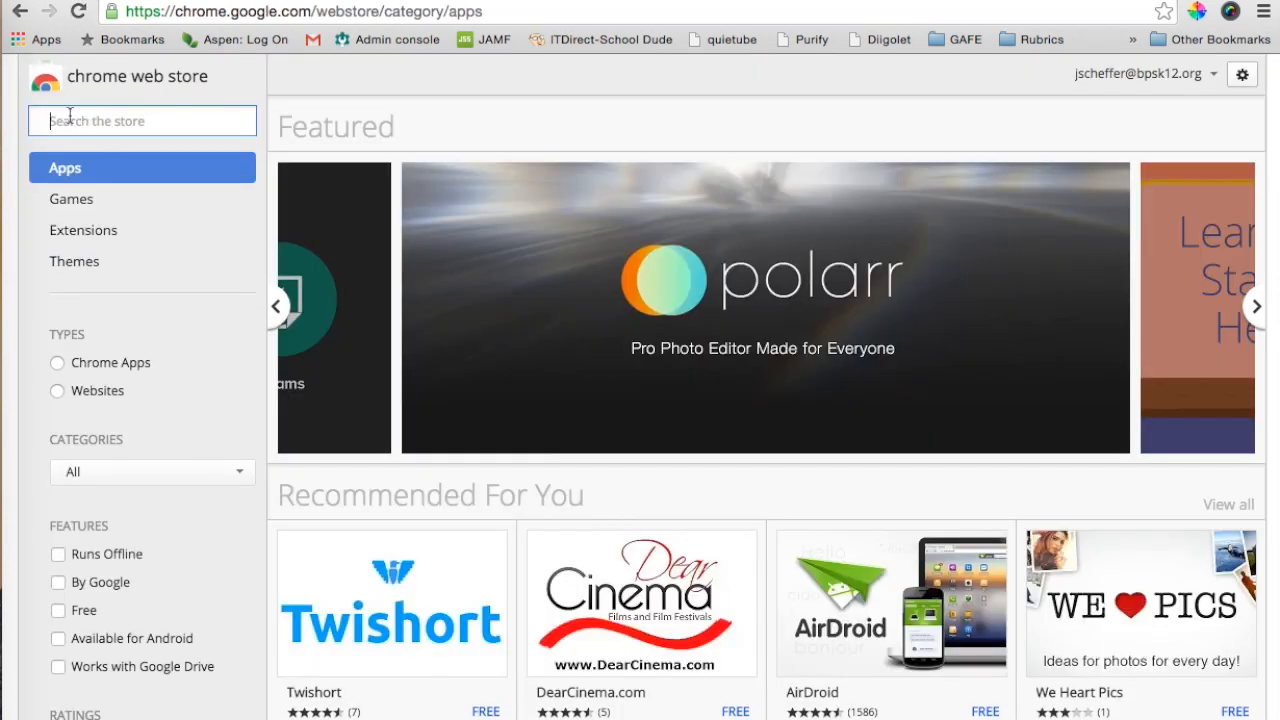
{"action": "type", "text": "share to classroom"}
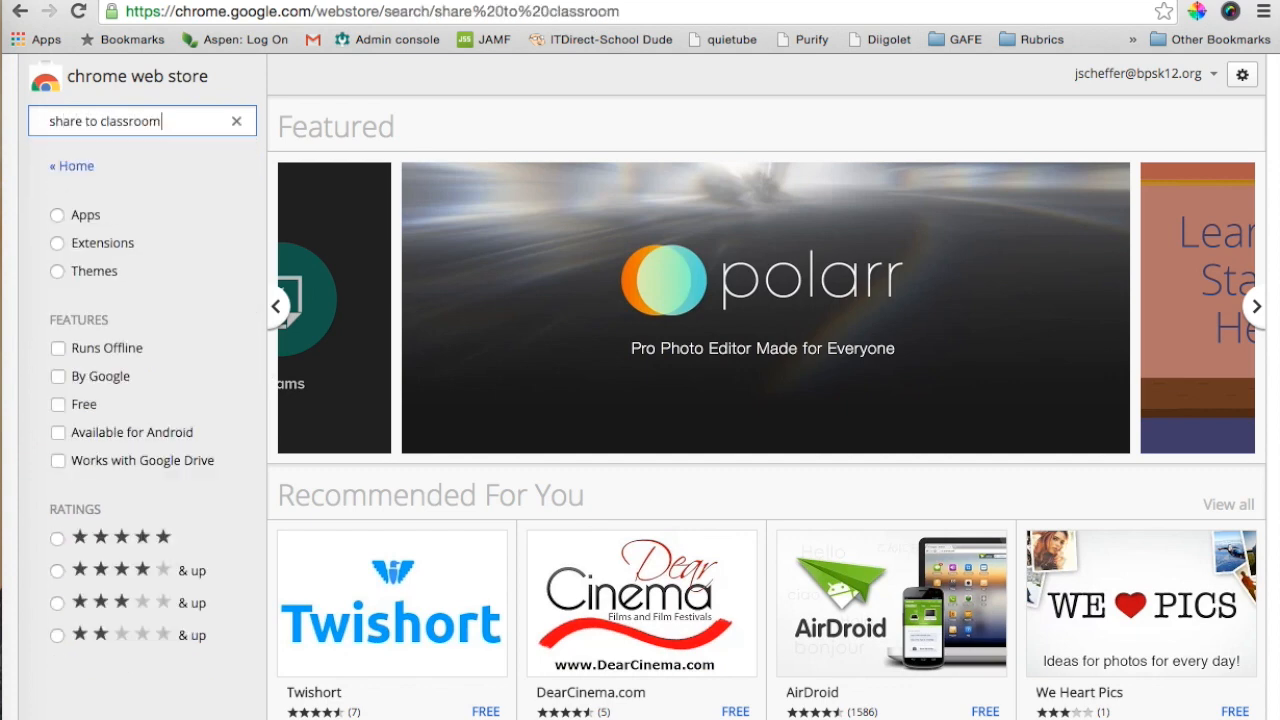
{"action": "scroll", "scroll_direction": "down", "scroll_amount": 3}
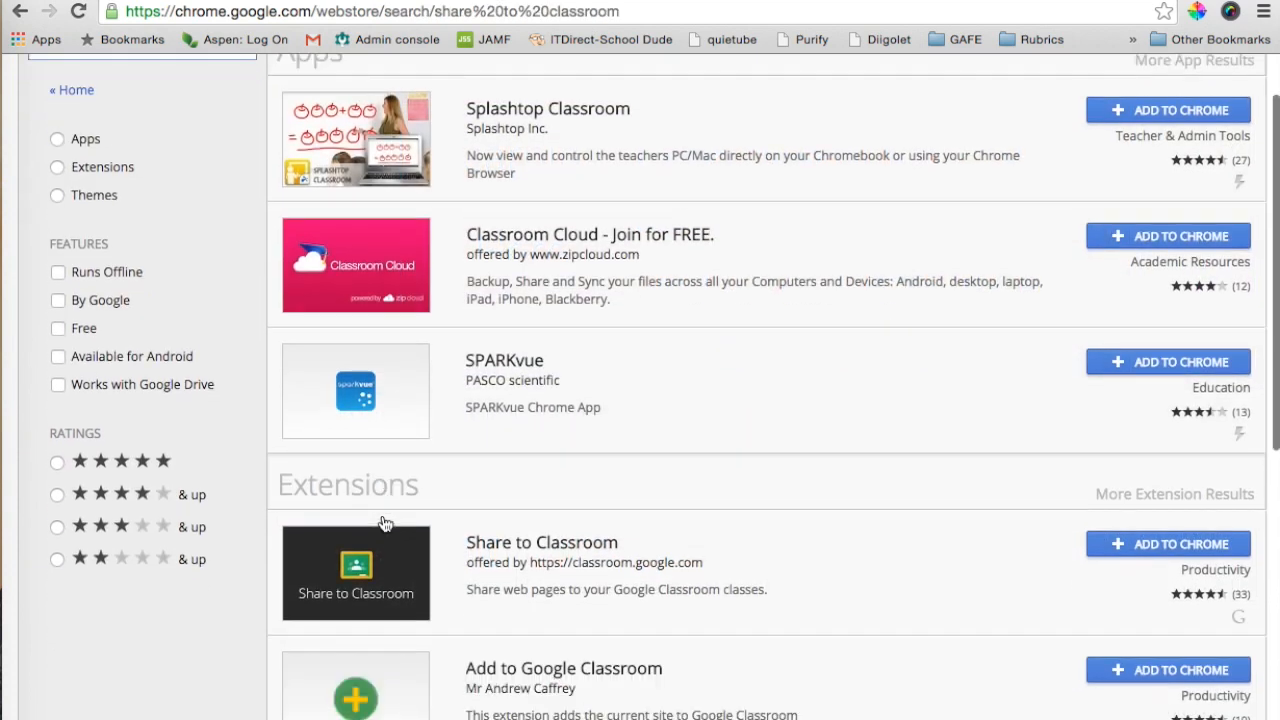
Add the Share to Classroom extension to Chrome and dismiss the extension-added notice.
{"action": "scroll", "scroll_direction": "down", "scroll_amount": 3}
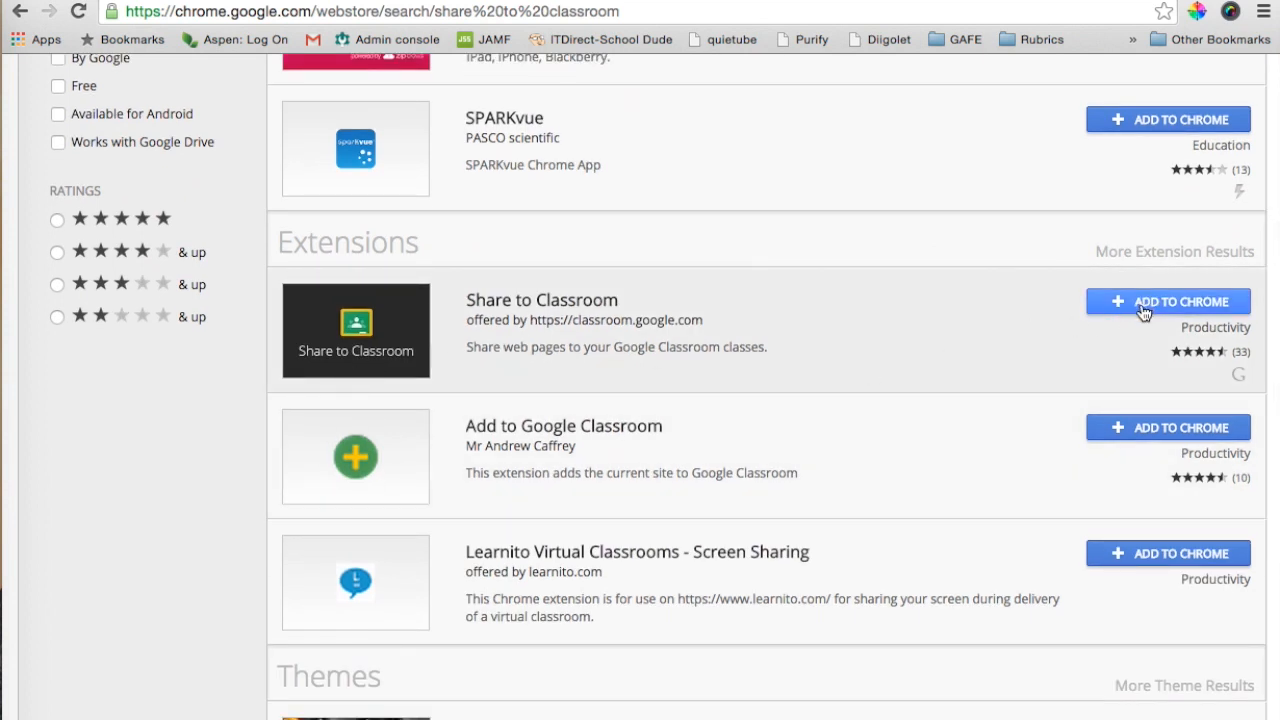
{"action": "left_click", "coordinate": [1168, 300]}
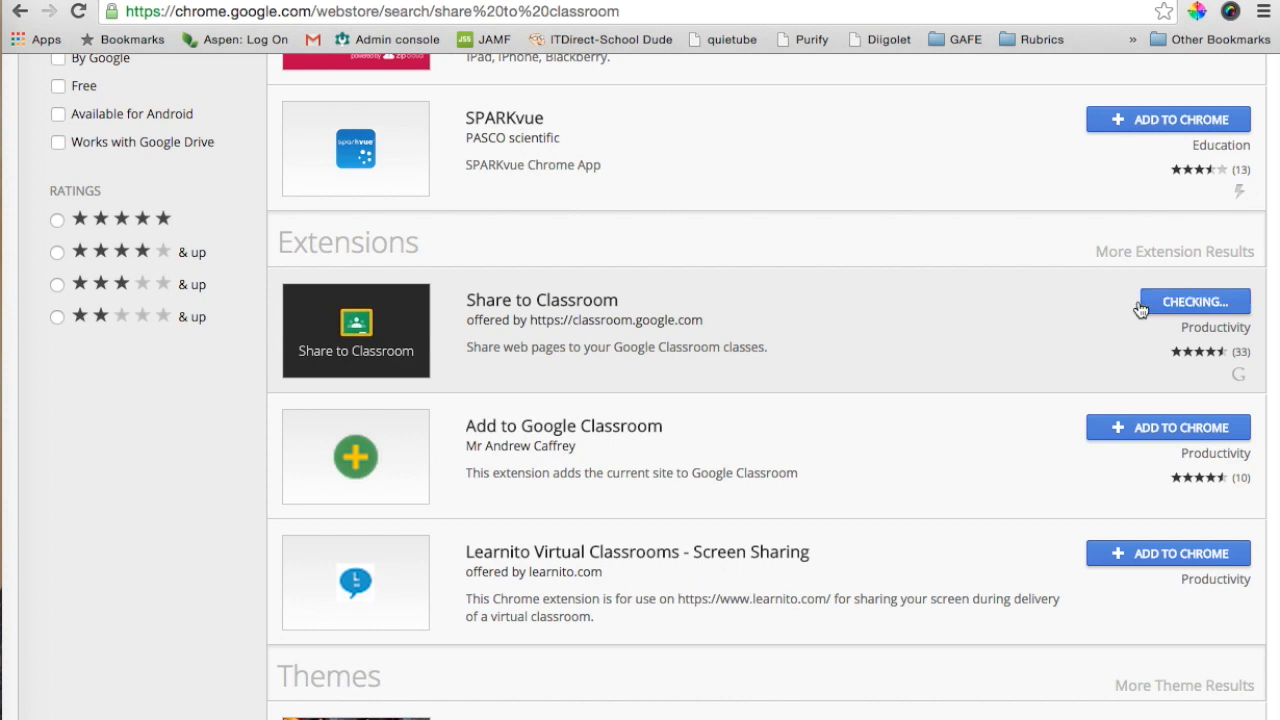
{"action": "left_click", "coordinate": [1192, 300]}
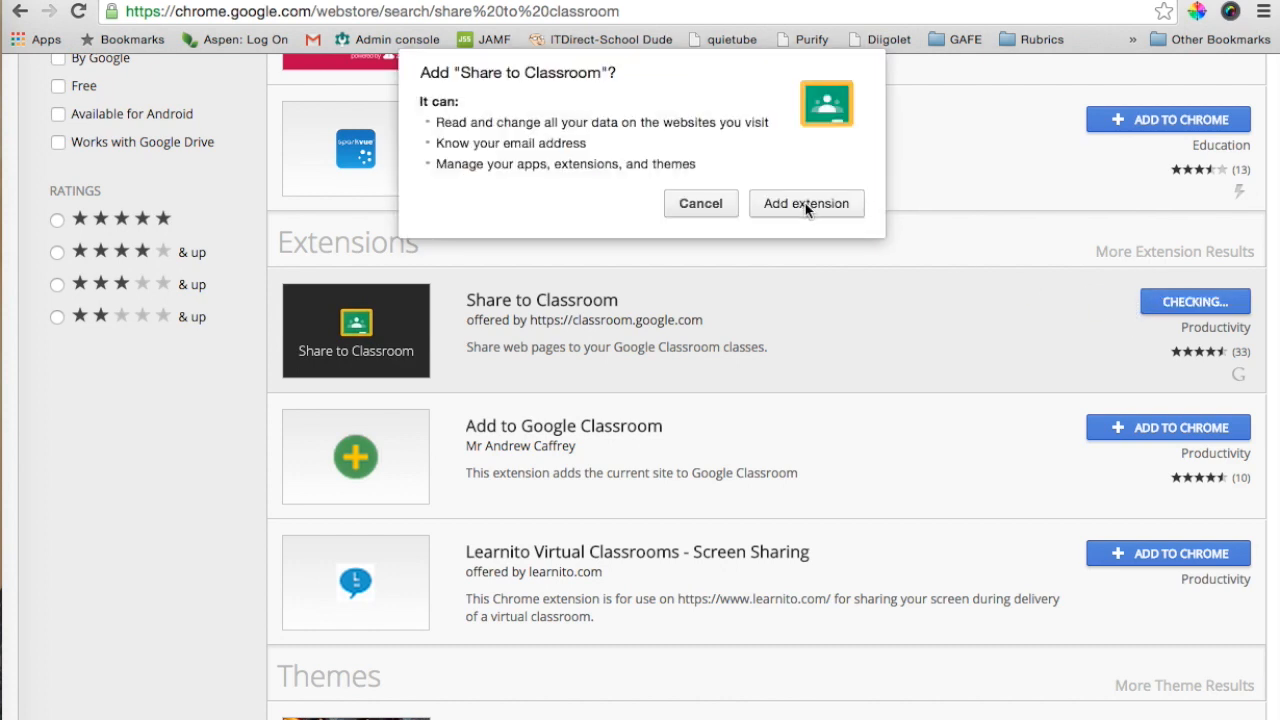
{"action": "left_click", "coordinate": [806, 204]}
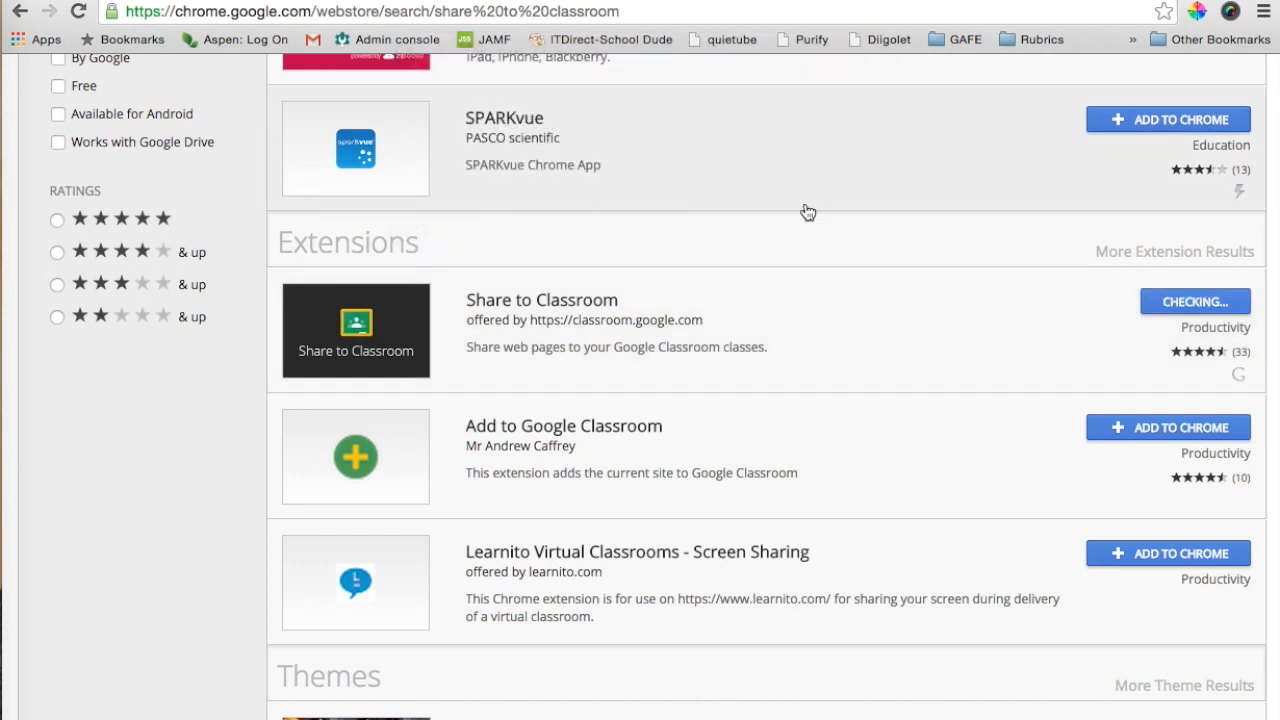
{"action": "left_click", "coordinate": [1196, 300]}
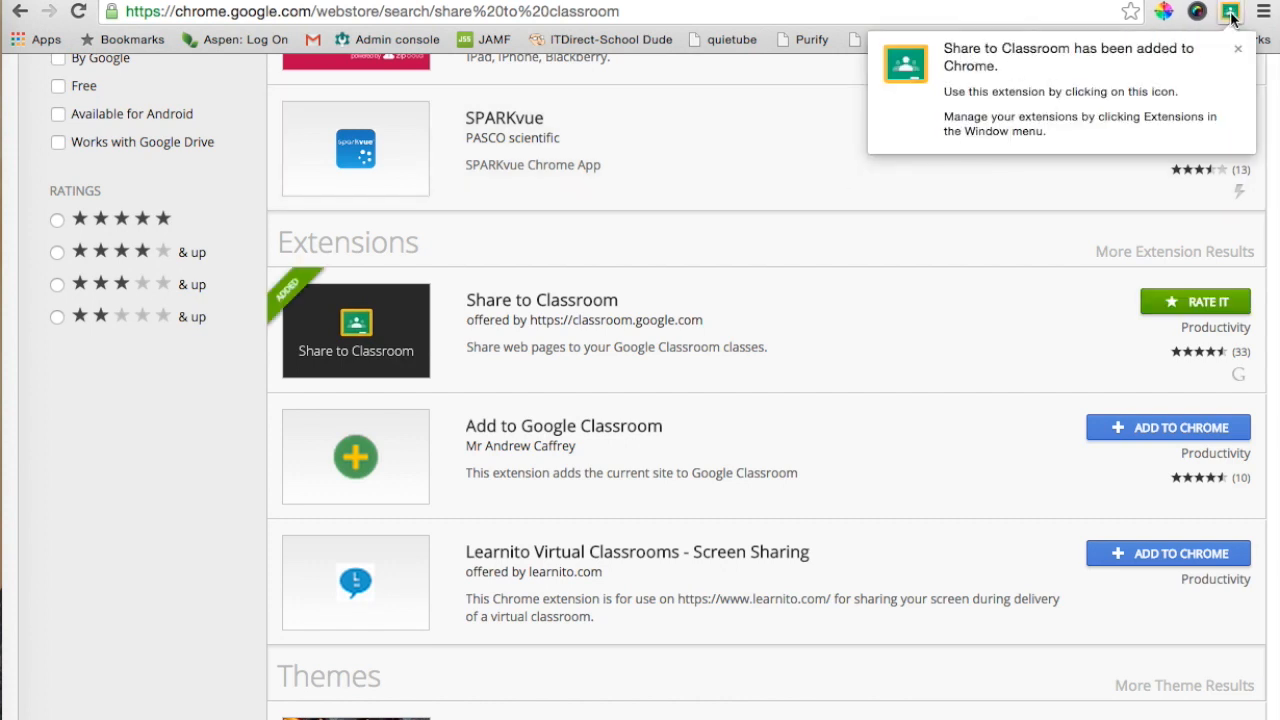
{"action": "mouse_move", "coordinate": [1230, 12]}
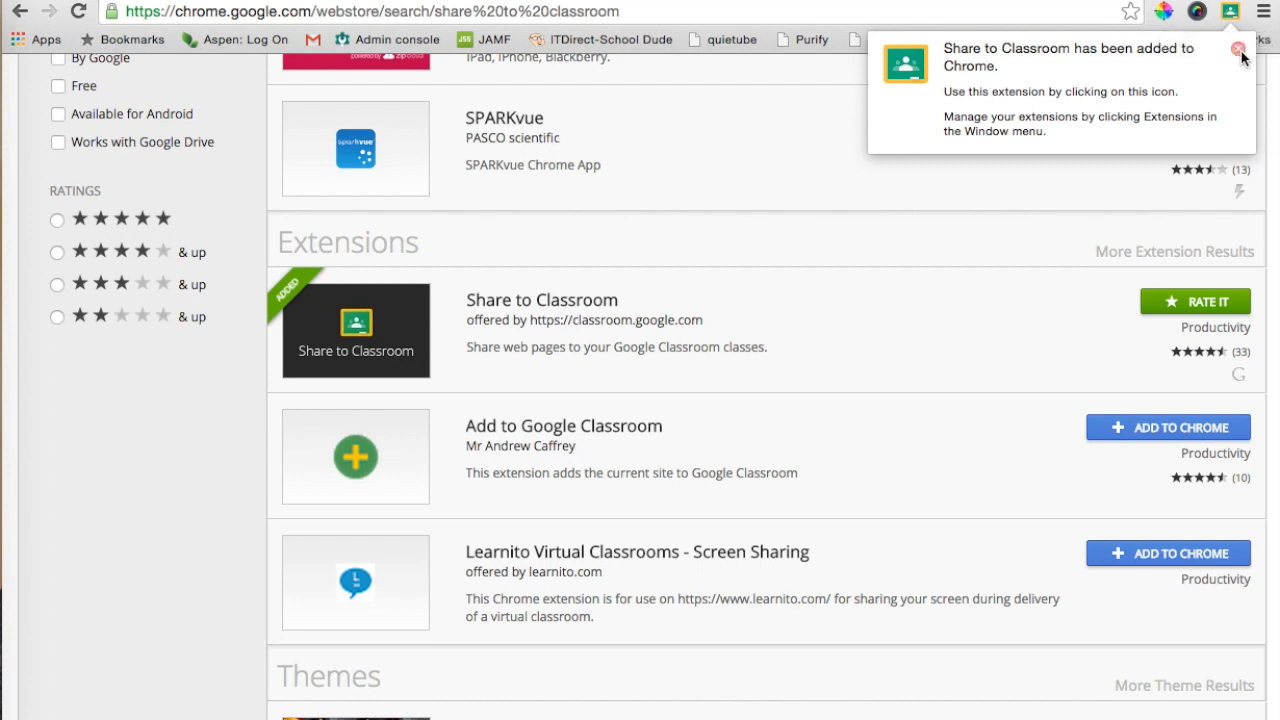
{"action": "left_click", "coordinate": [1240, 48]}
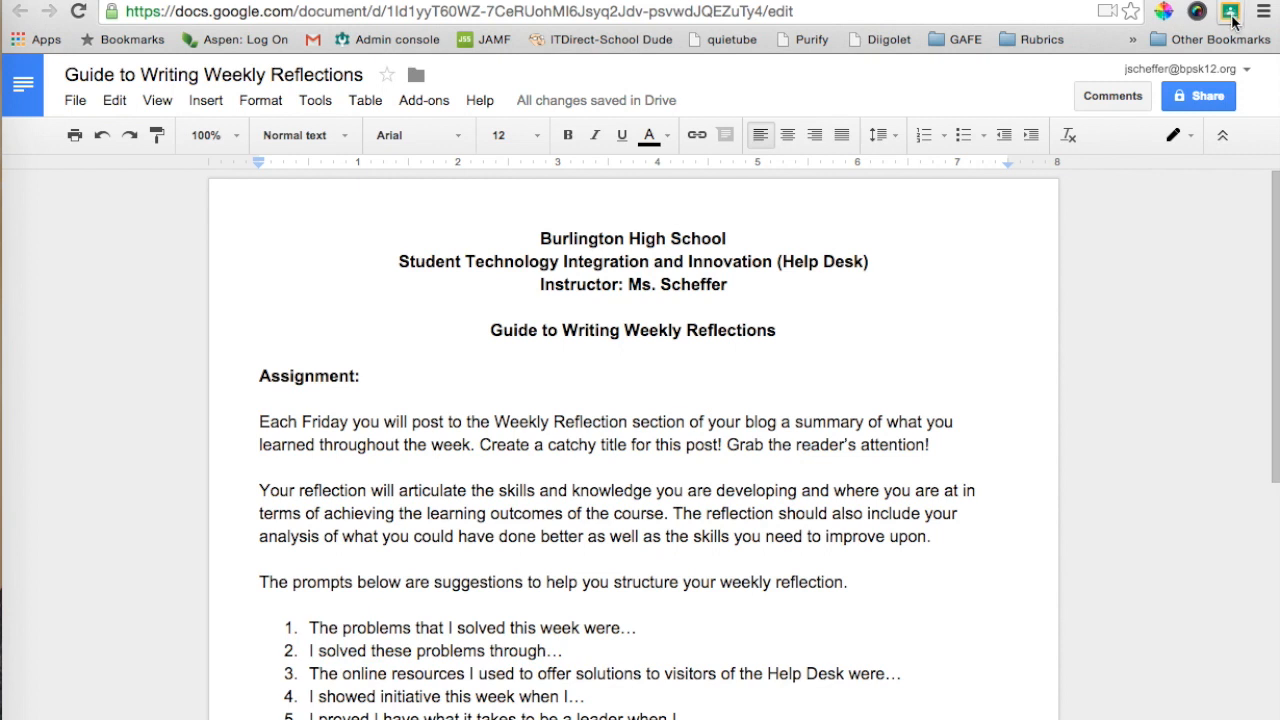
Launch Share to Classroom for the 15-16 Help Desk class and show the Push to students post types.
{"action": "left_click", "coordinate": [1232, 12]}
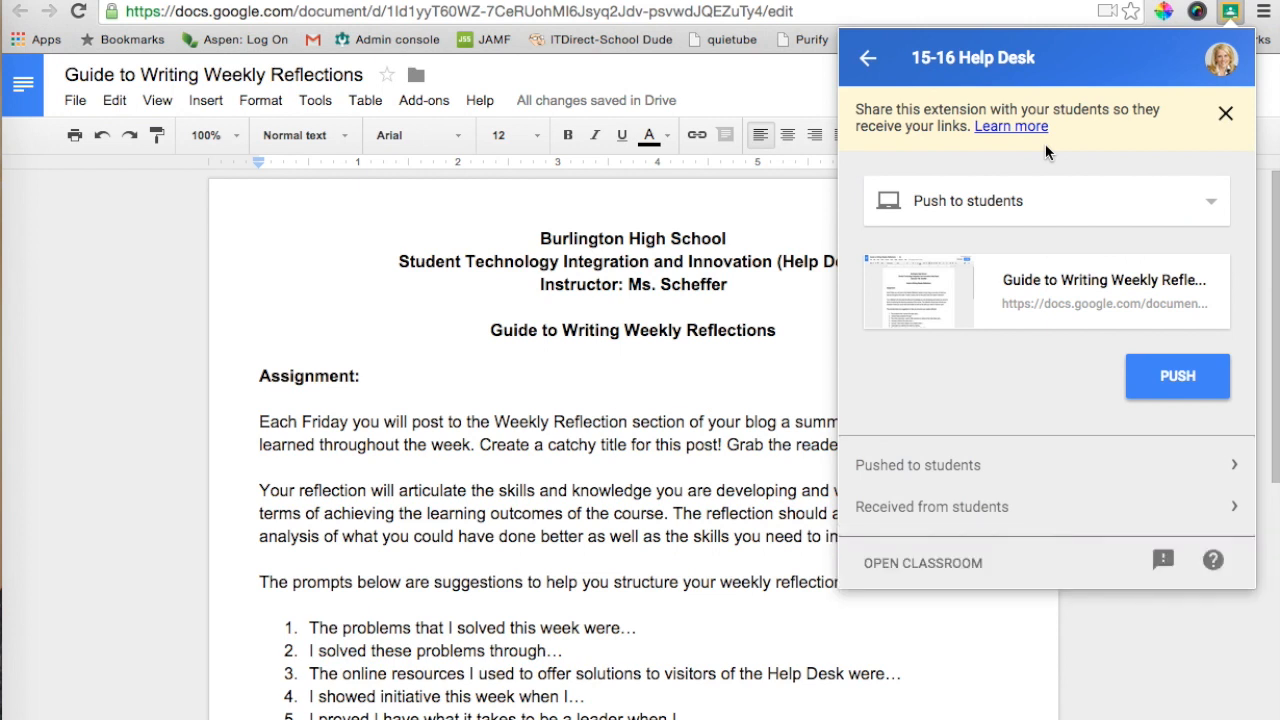
{"action": "left_click", "coordinate": [1224, 112]}
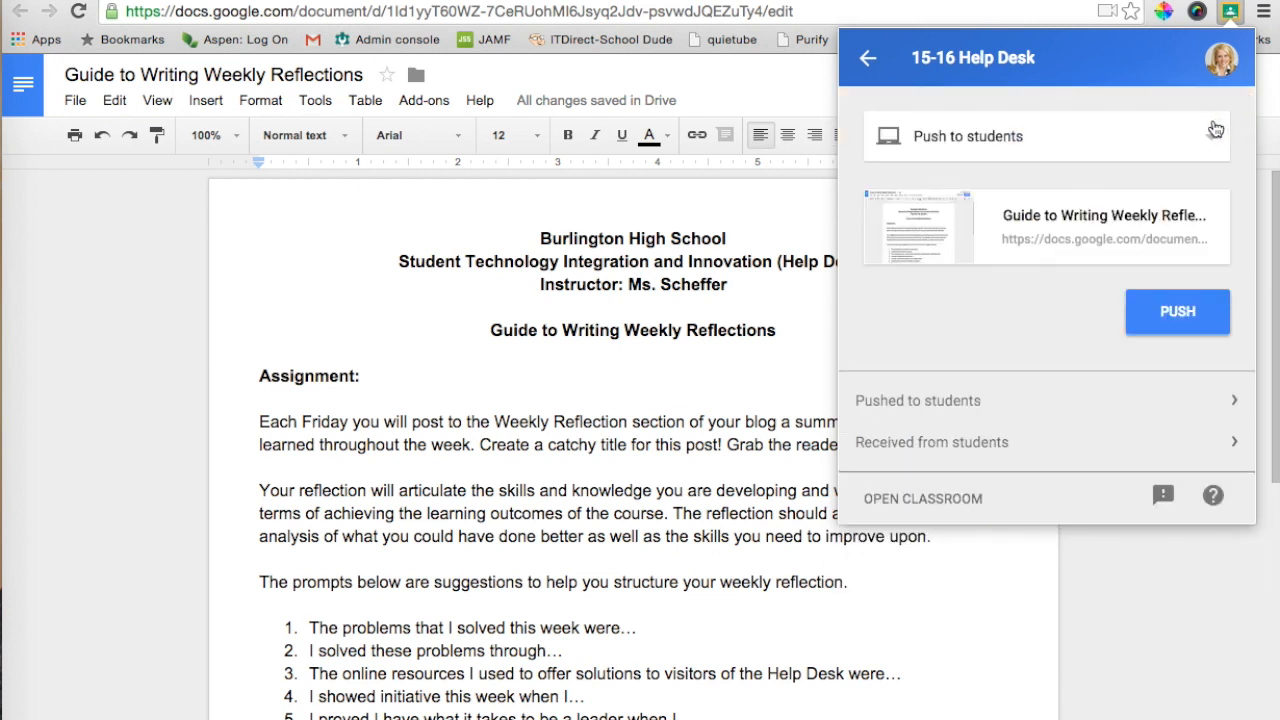
{"action": "left_click", "coordinate": [968, 136]}
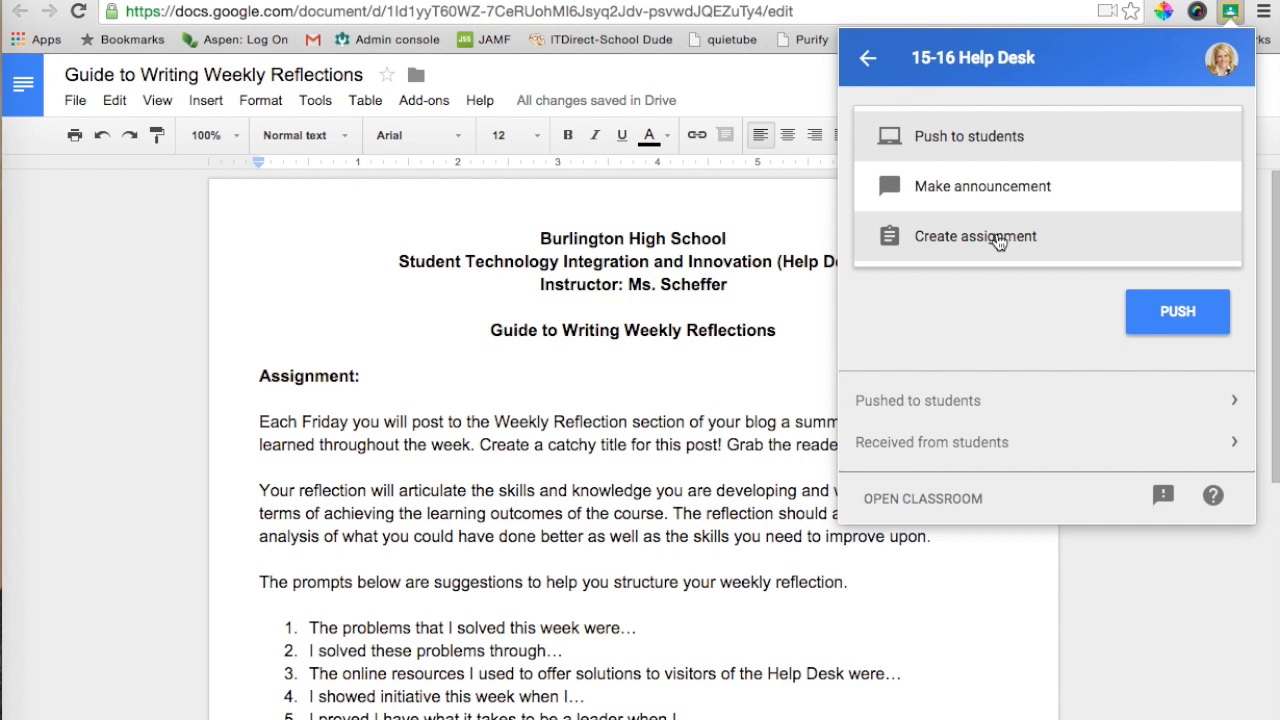
Start an assignment post titled 'Guide to Weekly Reflections'.
{"action": "left_click", "coordinate": [974, 236]}
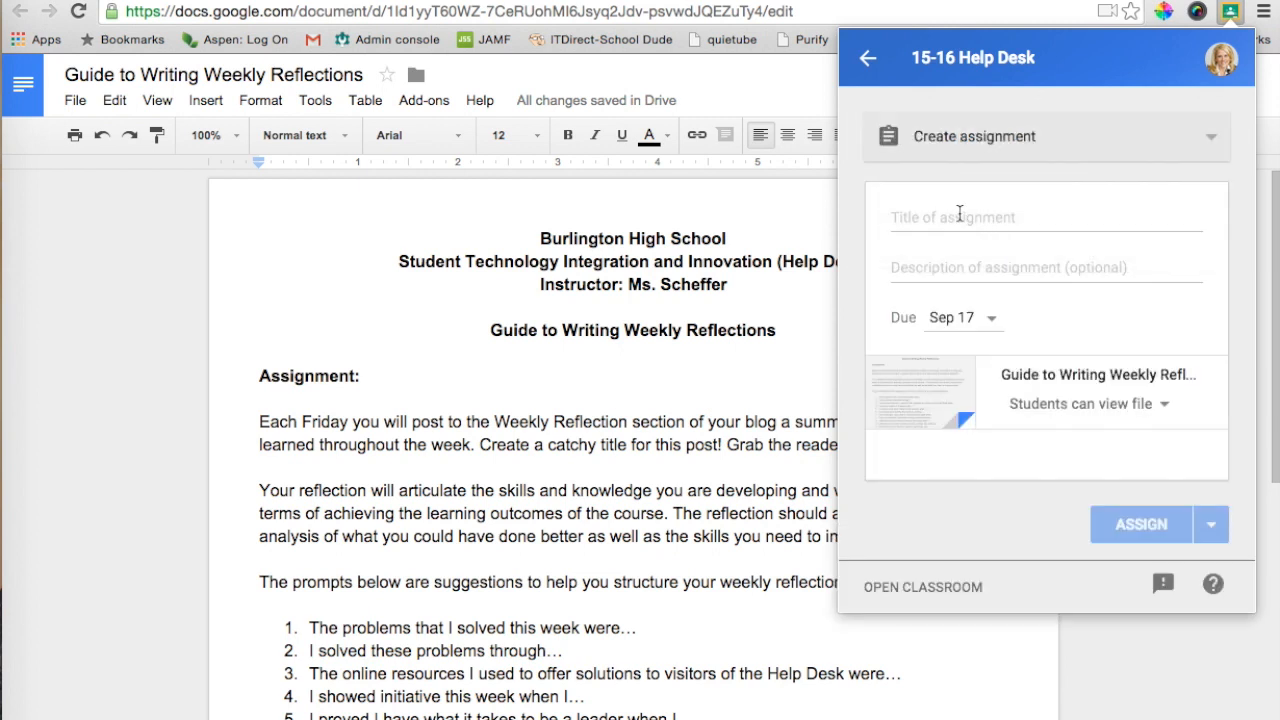
{"action": "type", "text": "Guide to Weekly Reflec"}
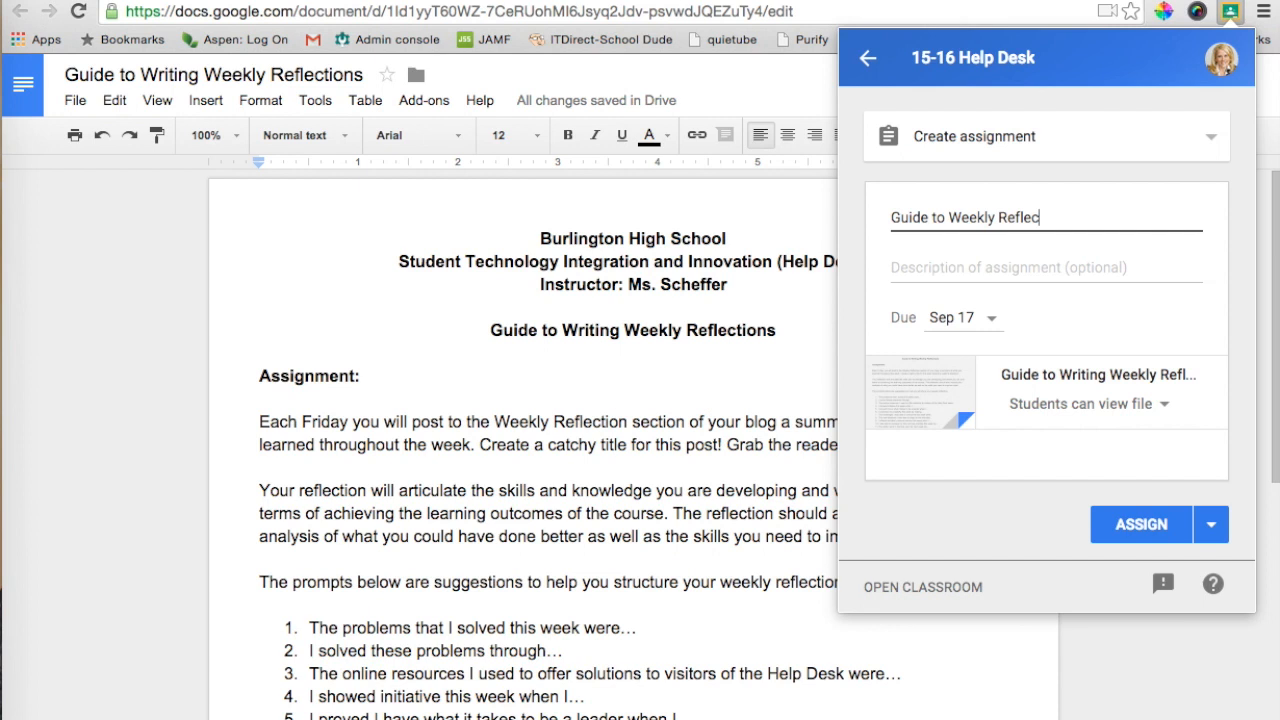
{"action": "type", "text": "tions"}
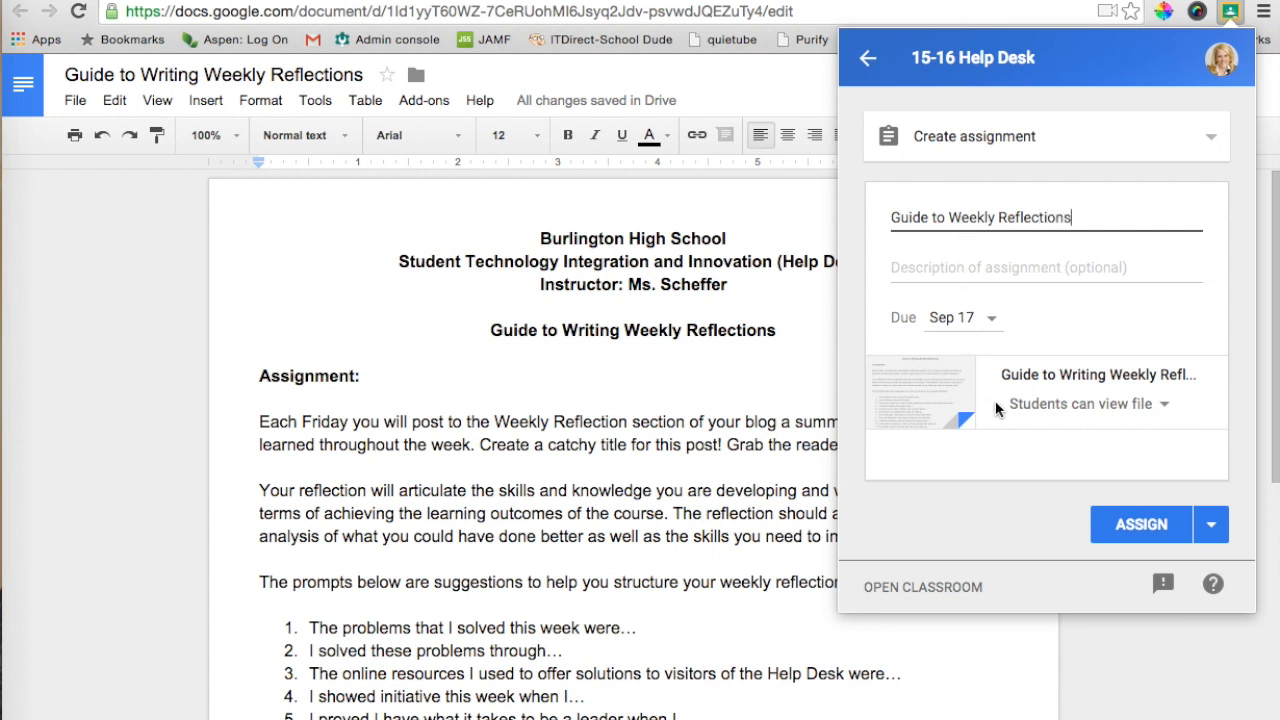
Set file access to Make a copy for each student and assign it to the class.
{"action": "left_click", "coordinate": [1088, 404]}
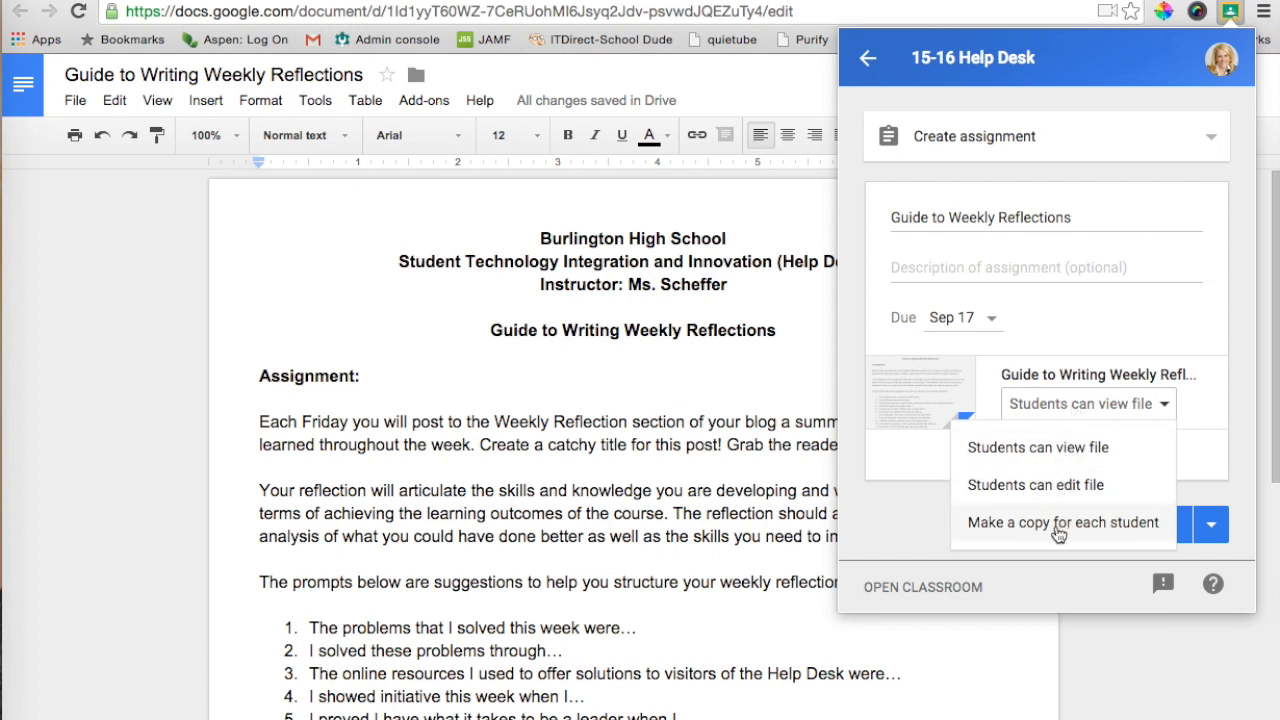
{"action": "left_click", "coordinate": [1062, 522]}
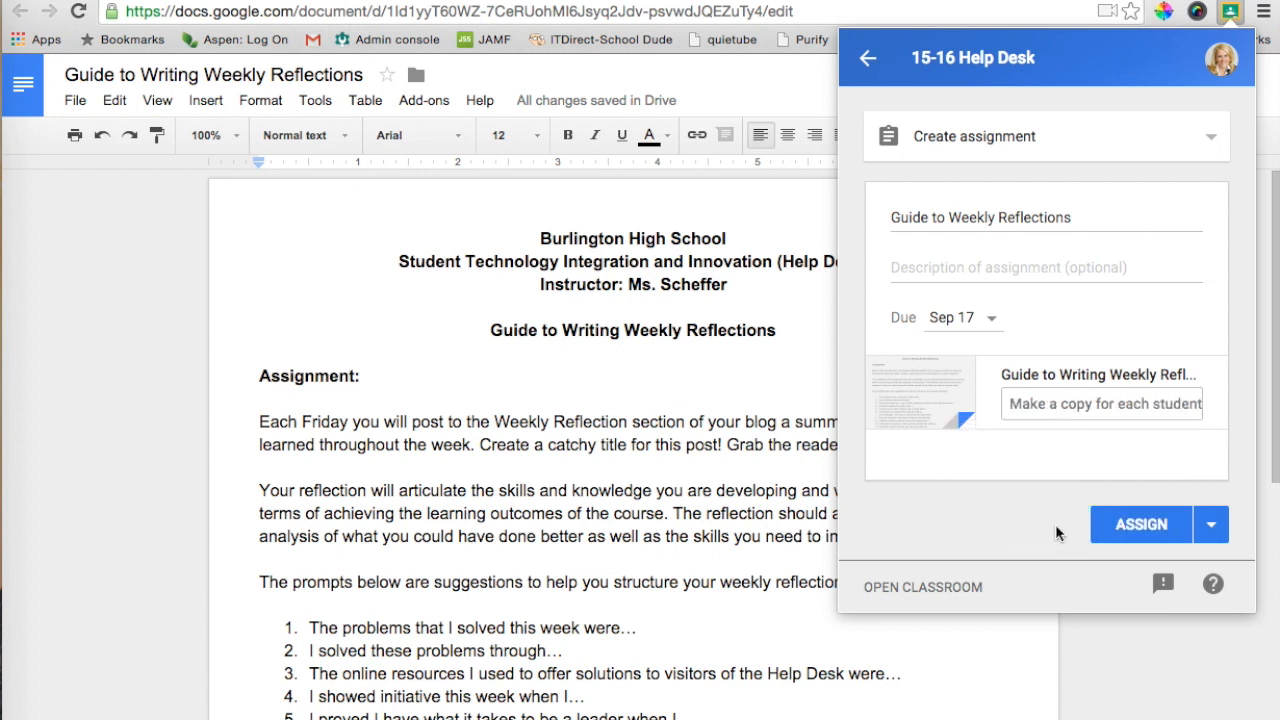
{"action": "left_click", "coordinate": [1140, 524]}
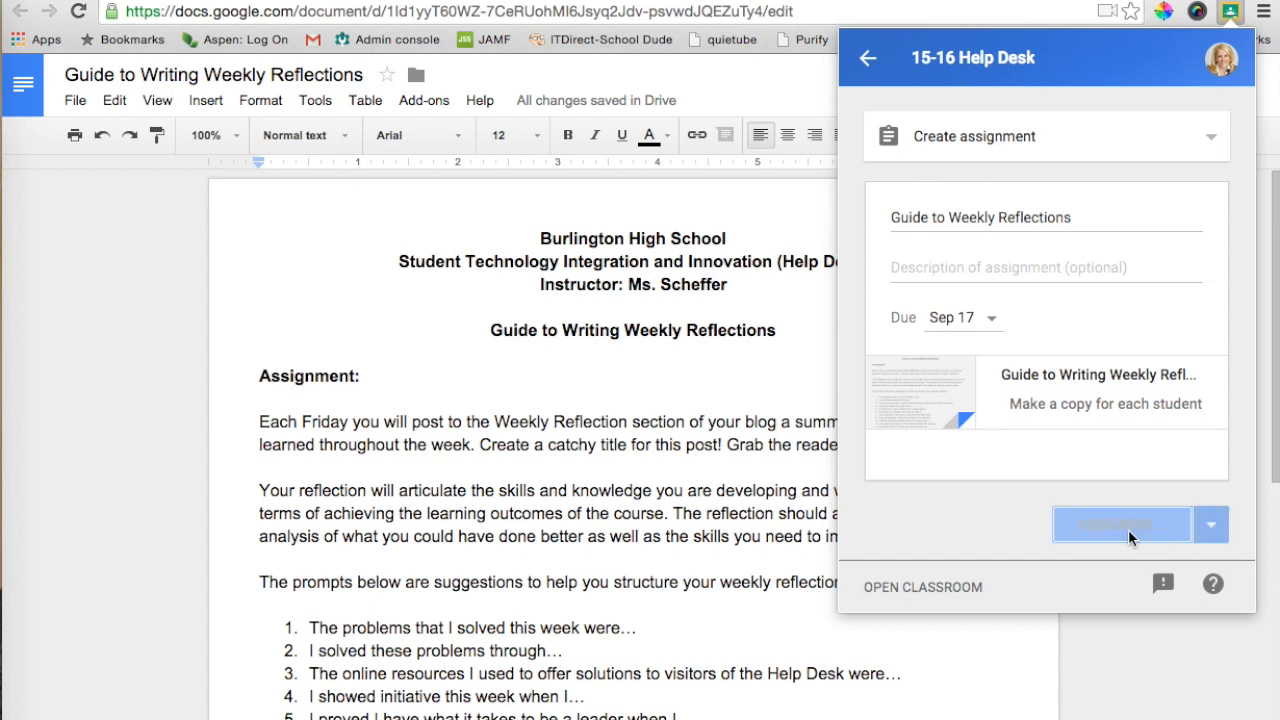
{"action": "left_click", "coordinate": [1120, 524]}
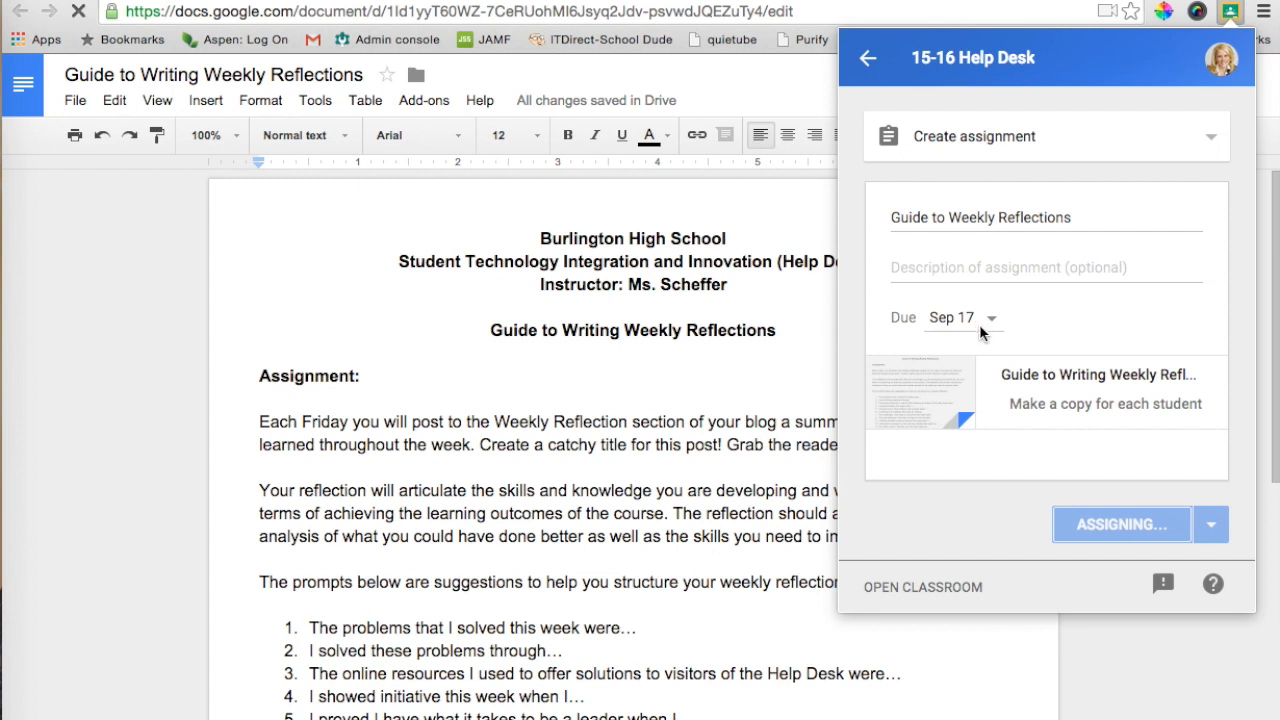
{"action": "left_click", "coordinate": [1120, 524]}
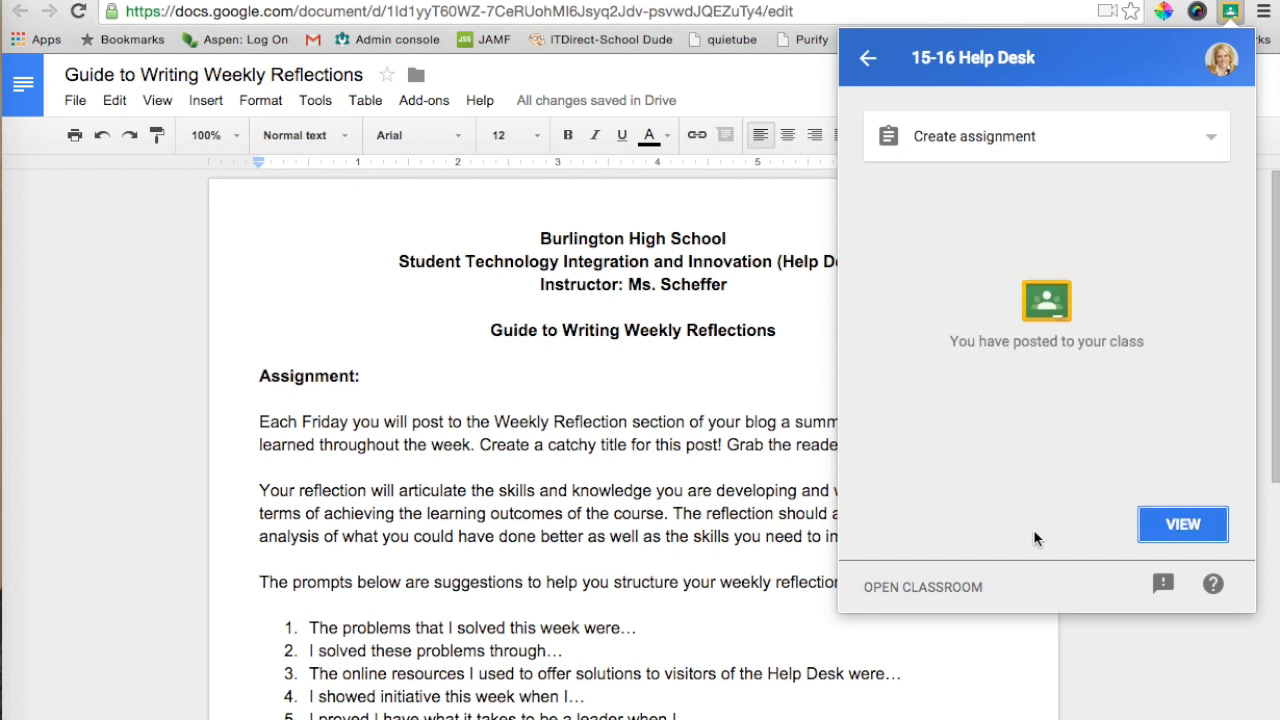
{"action": "mouse_move", "coordinate": [1048, 360]}
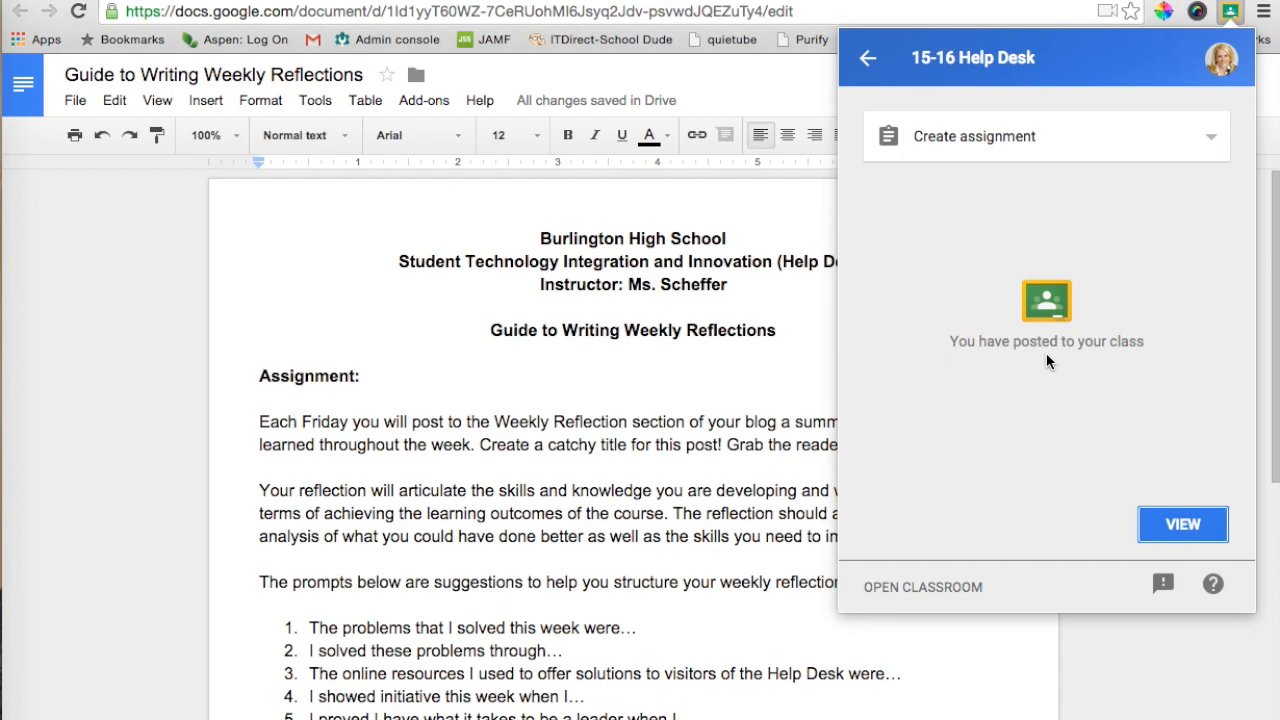
View the posted Guide to Weekly Reflections assignment in the Google Classroom stream.
{"action": "left_click", "coordinate": [1182, 524]}
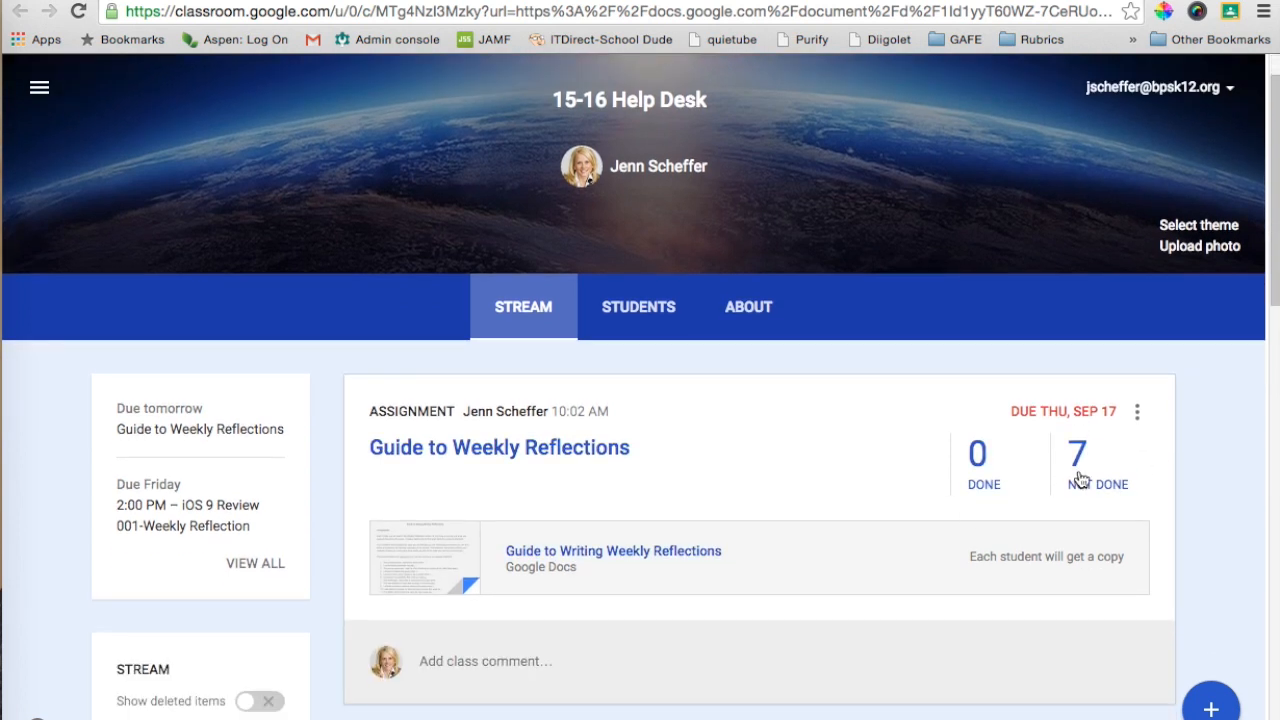
Edit the assignment so its due date is Fri, Sep 18 and save it.
{"action": "left_click", "coordinate": [1136, 412]}
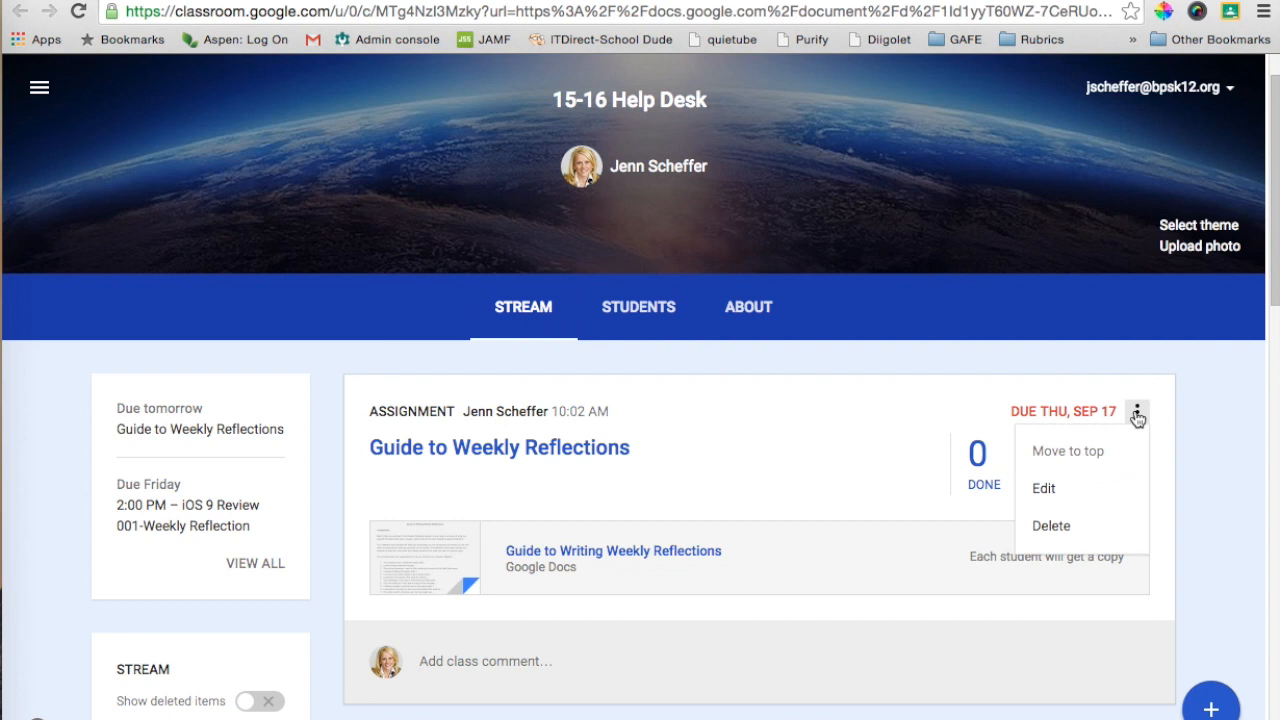
{"action": "left_click", "coordinate": [1044, 488]}
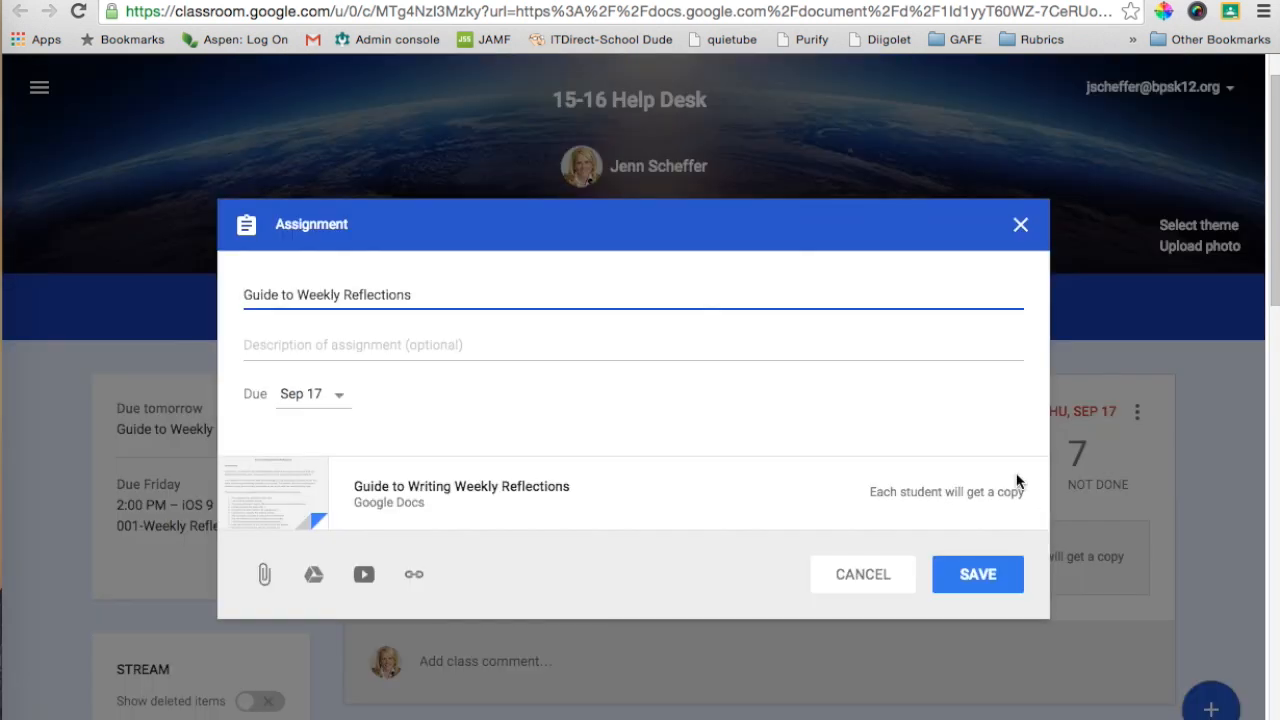
{"action": "left_click", "coordinate": [300, 392]}
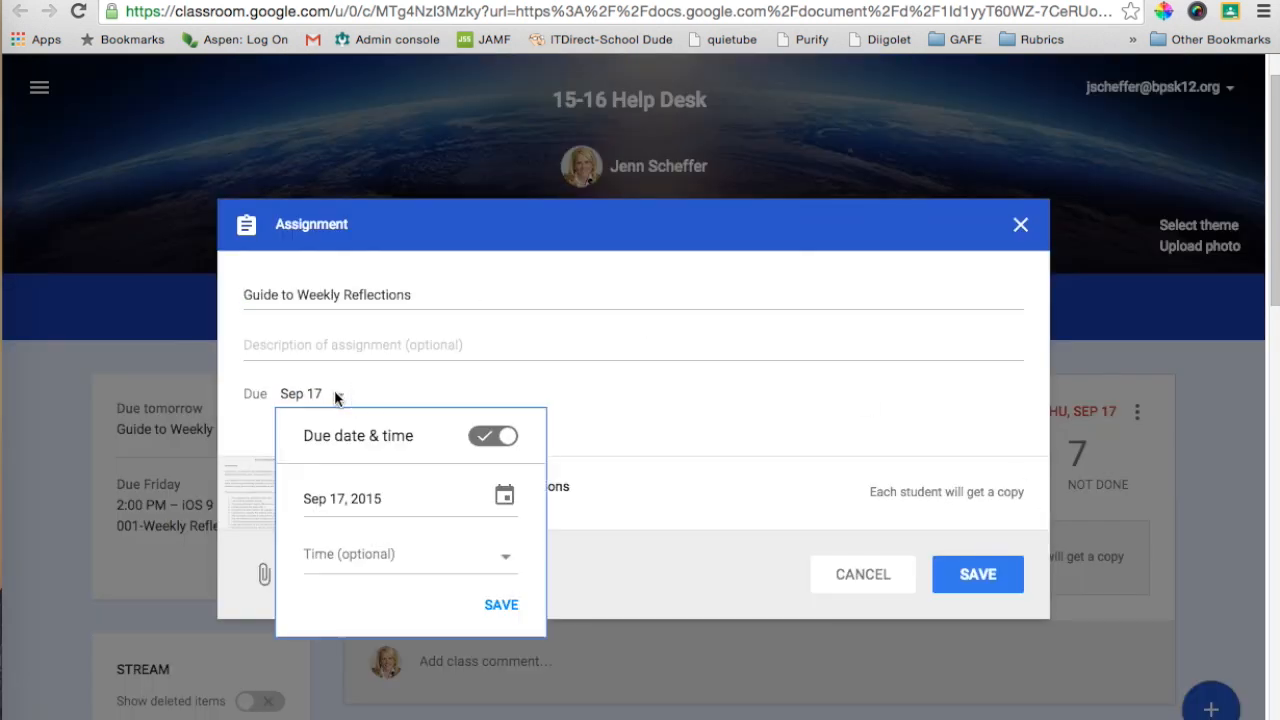
{"action": "left_click", "coordinate": [504, 496]}
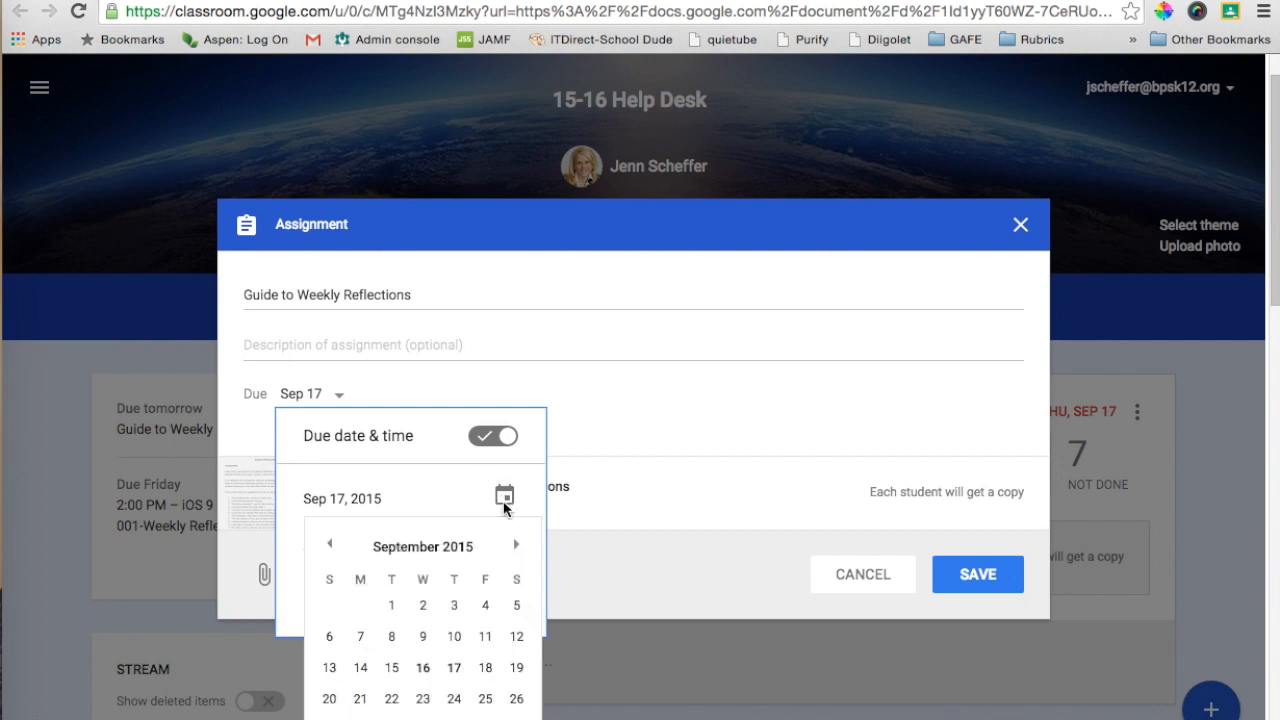
{"action": "left_click", "coordinate": [484, 668]}
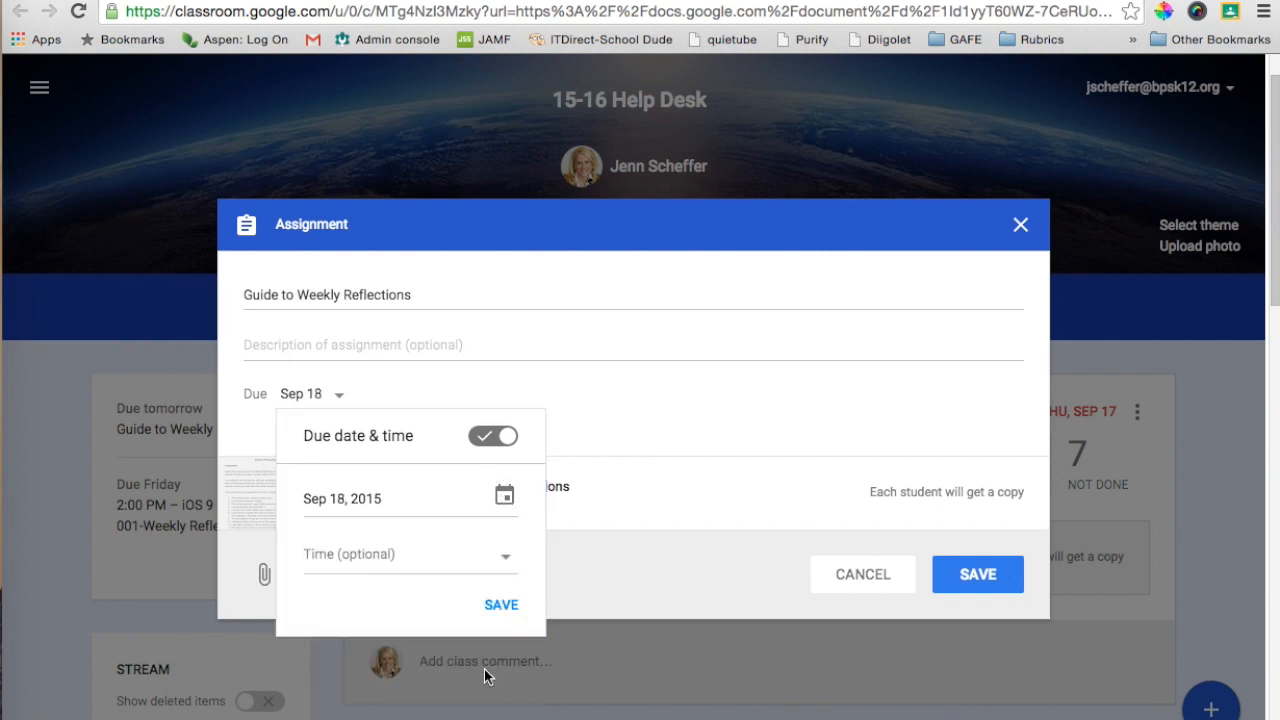
{"action": "left_click", "coordinate": [500, 604]}
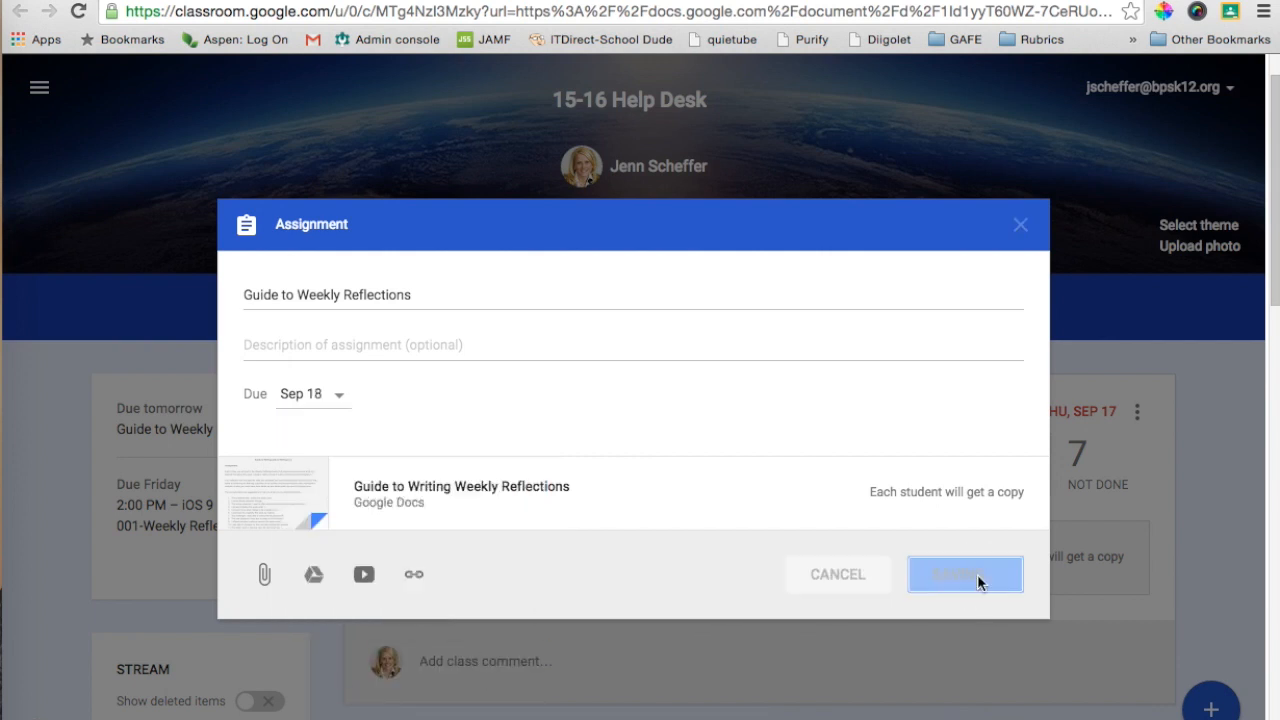
{"action": "left_click", "coordinate": [964, 574]}
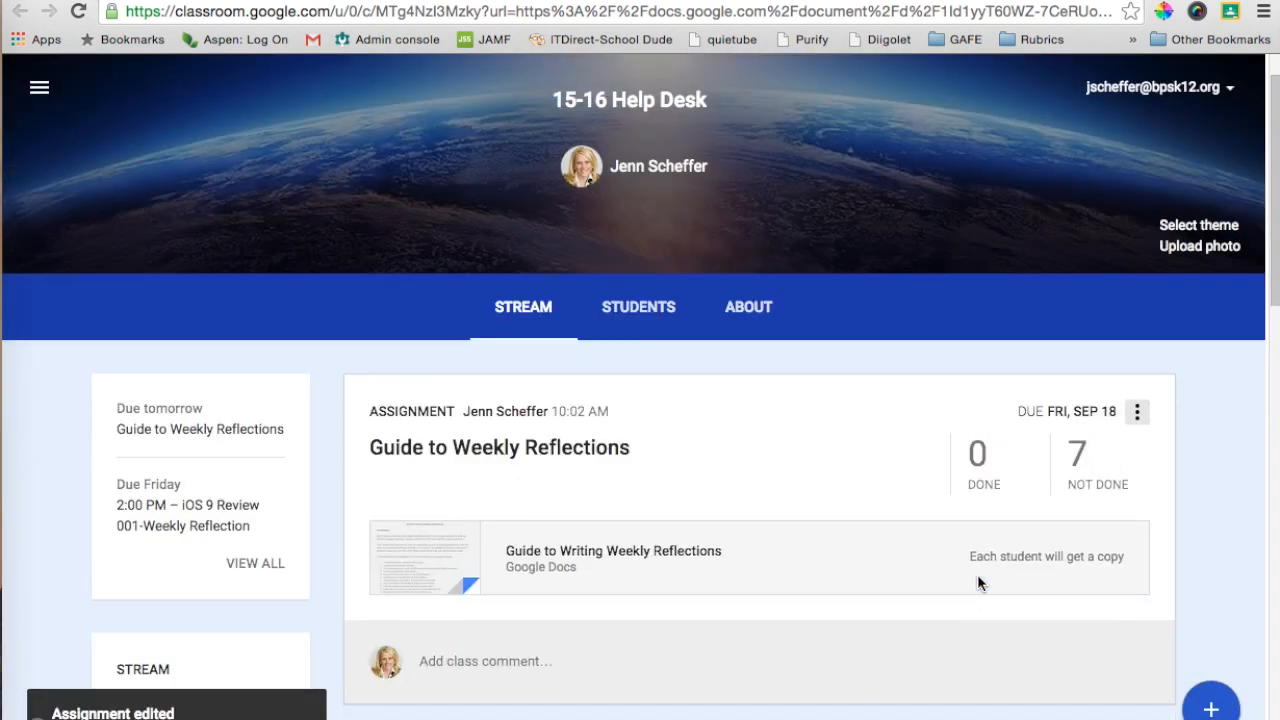